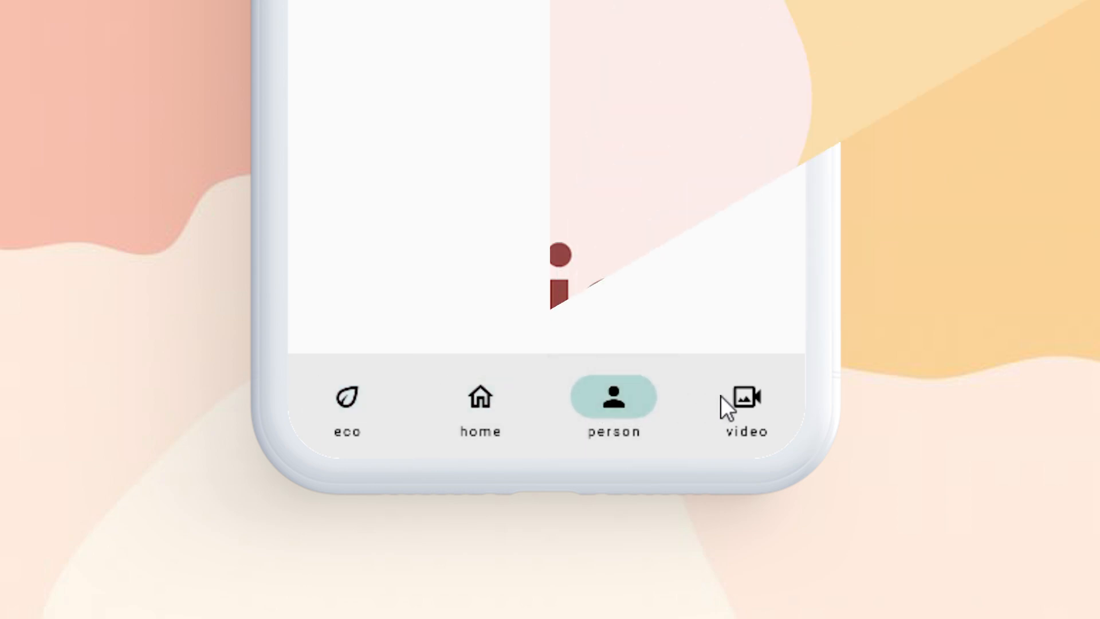
Step: Switch the demo app to the home page before viewing the MaterialYou starter code
left_click(480, 396)
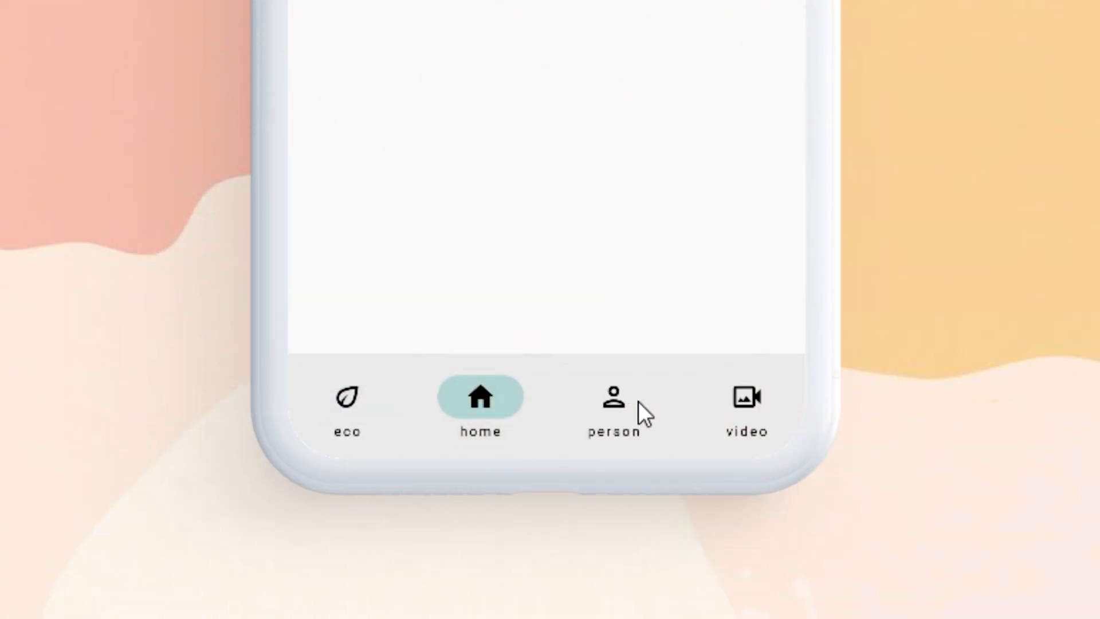
mouse_move(351, 411)
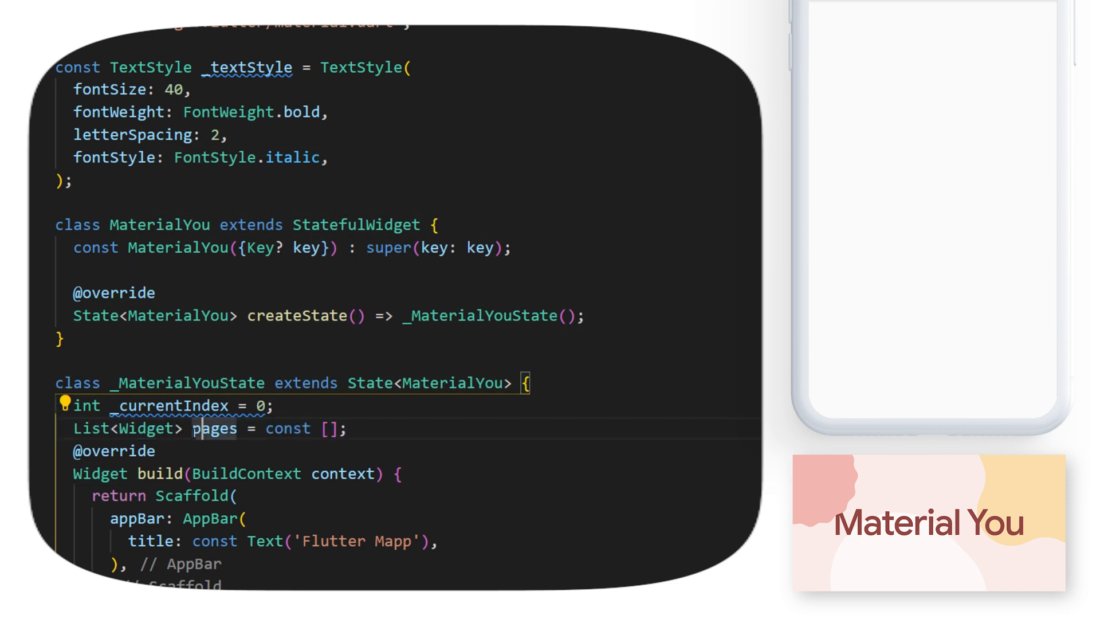
Step: Add Text widgets like 'eco' and 'video' with _textStyle to the pages list
type("Text('eco', style: _textStyle),")
type("child: pages[_currentIndex],")
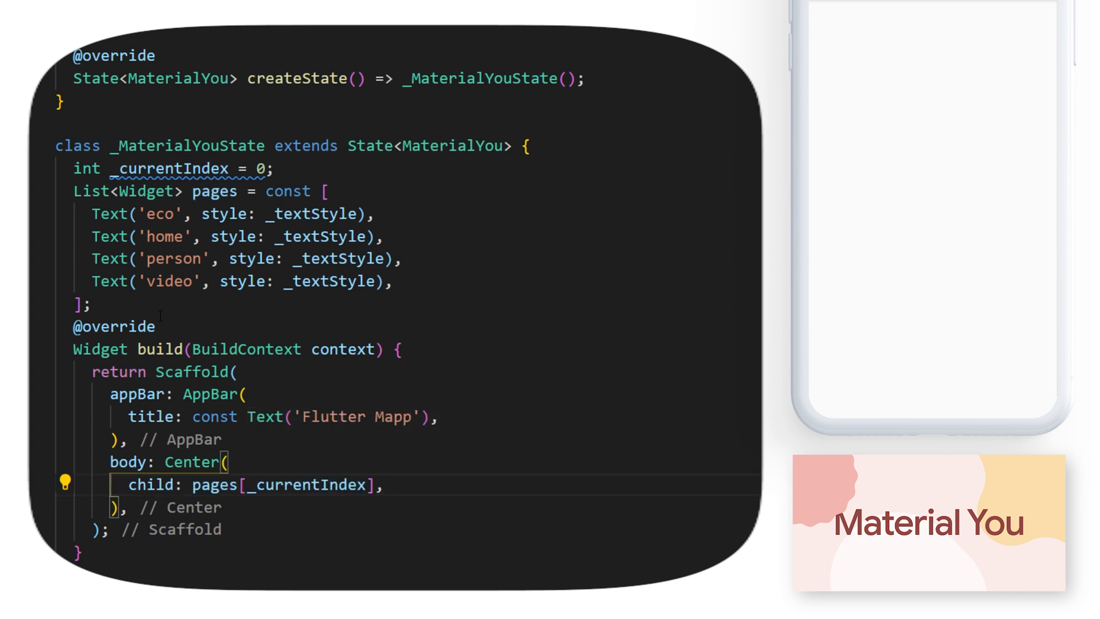
double_click(166, 236)
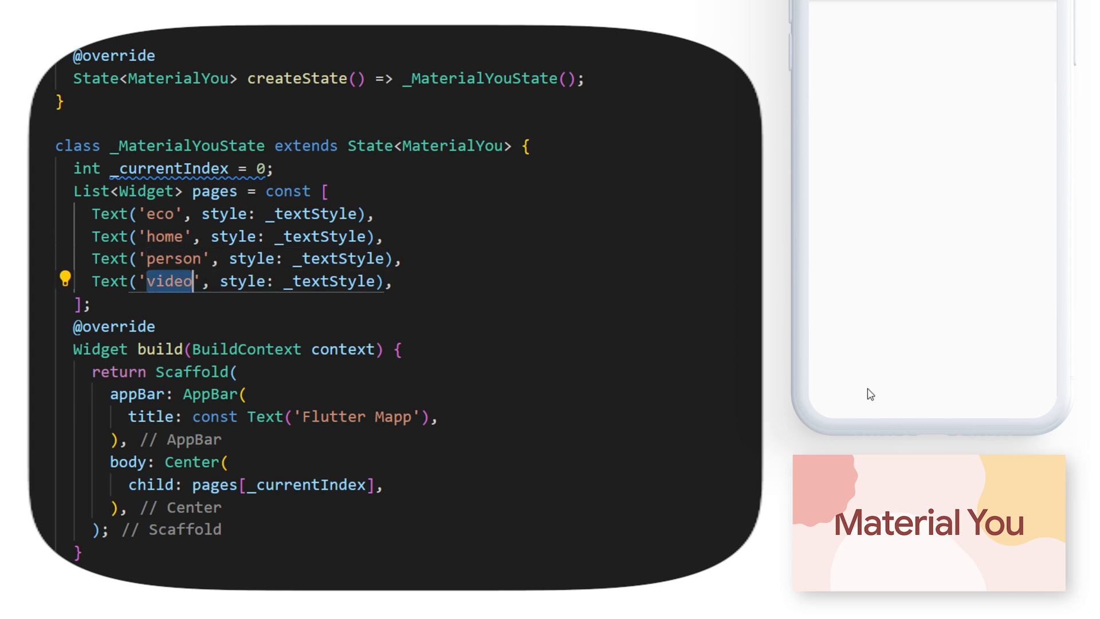
mouse_move(974, 392)
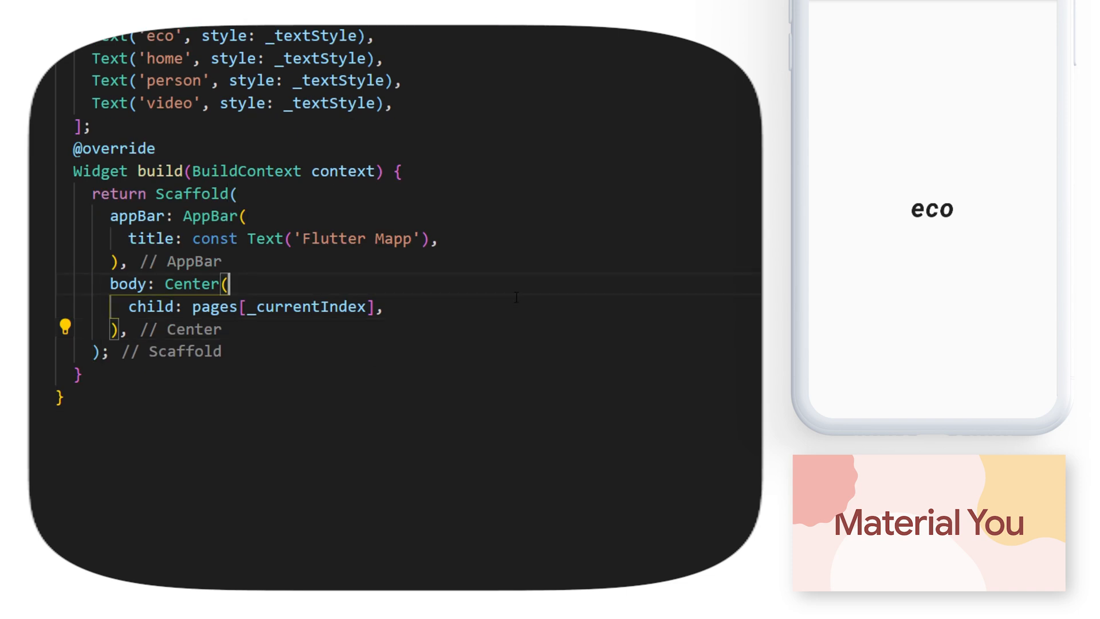
Step: Add a bottomNavigationBar NavigationBar with selectedIndex bound to _currentIndex
type("bottomNavigationBar: NavigationBar(),")
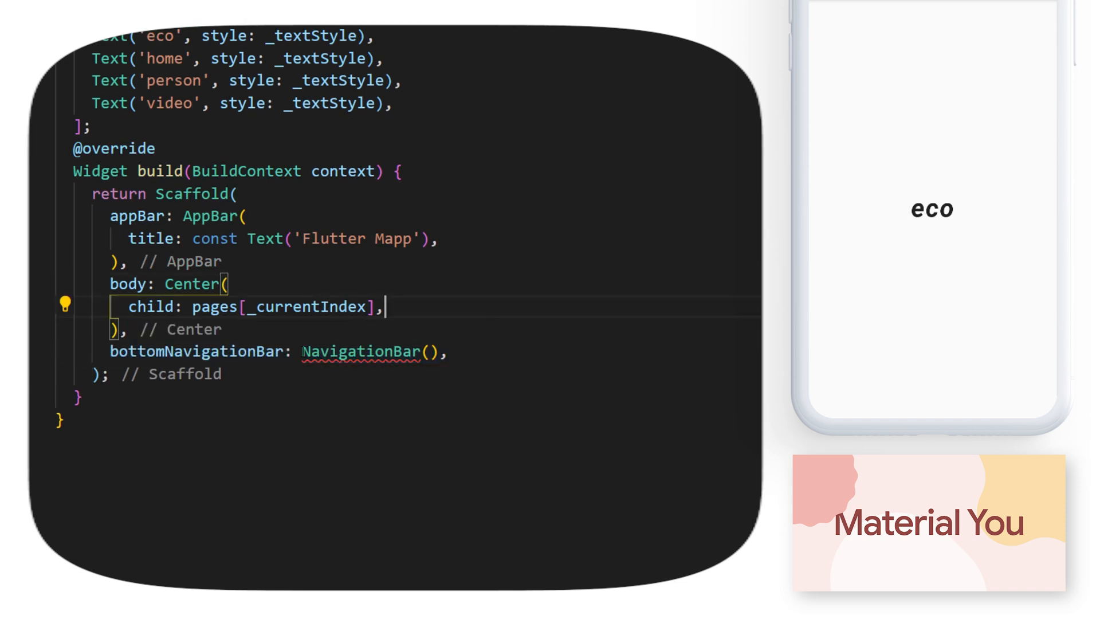
double_click(371, 350)
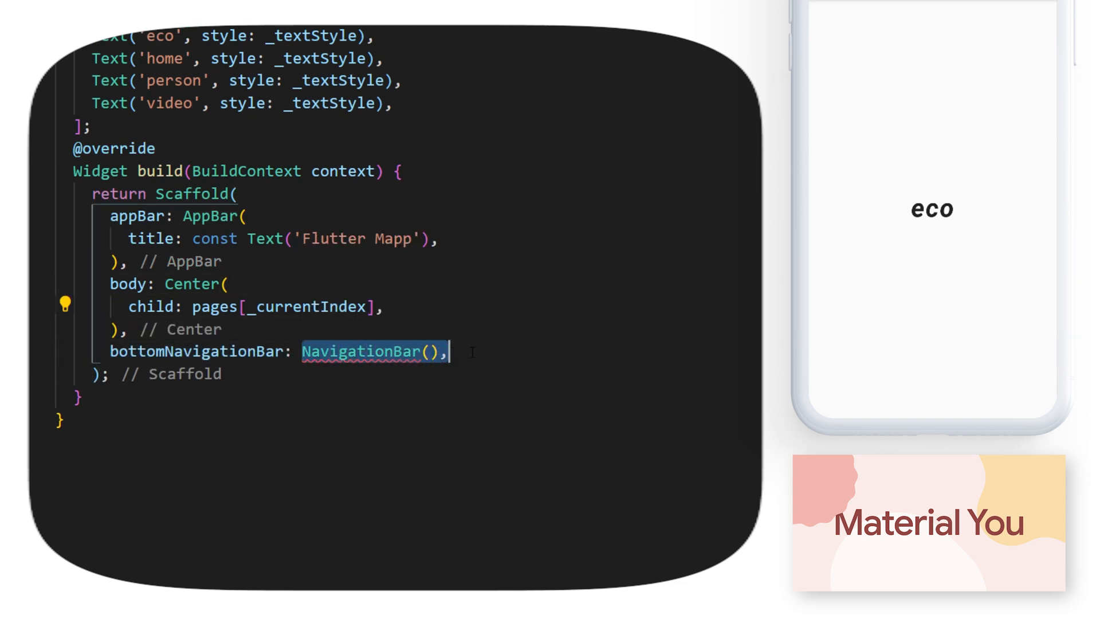
type("selectedIndex:,")
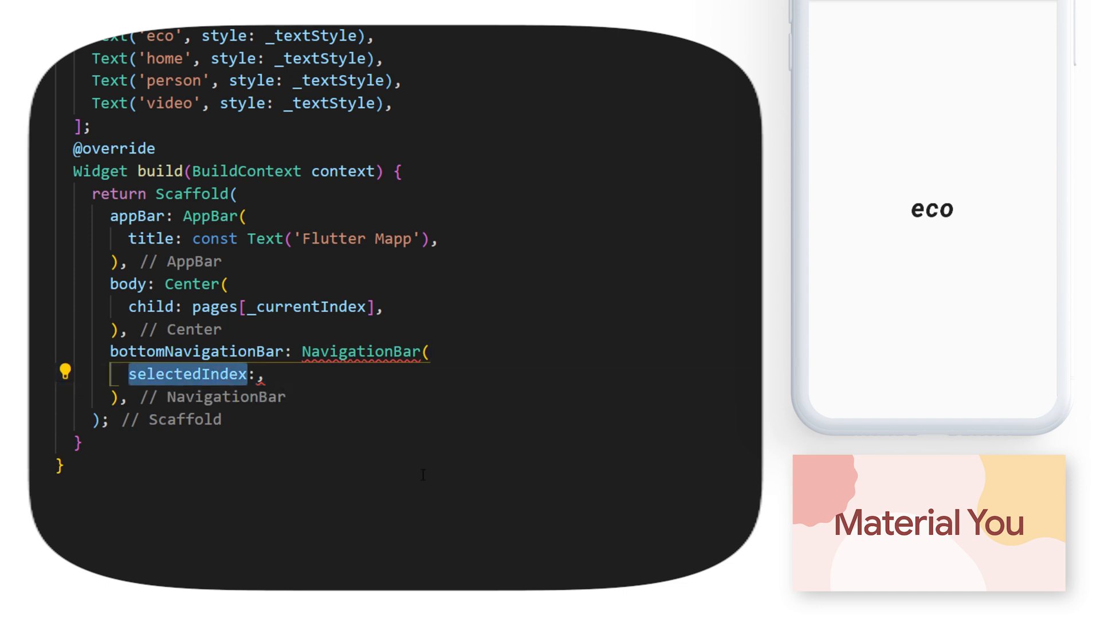
type("_currentIndex,")
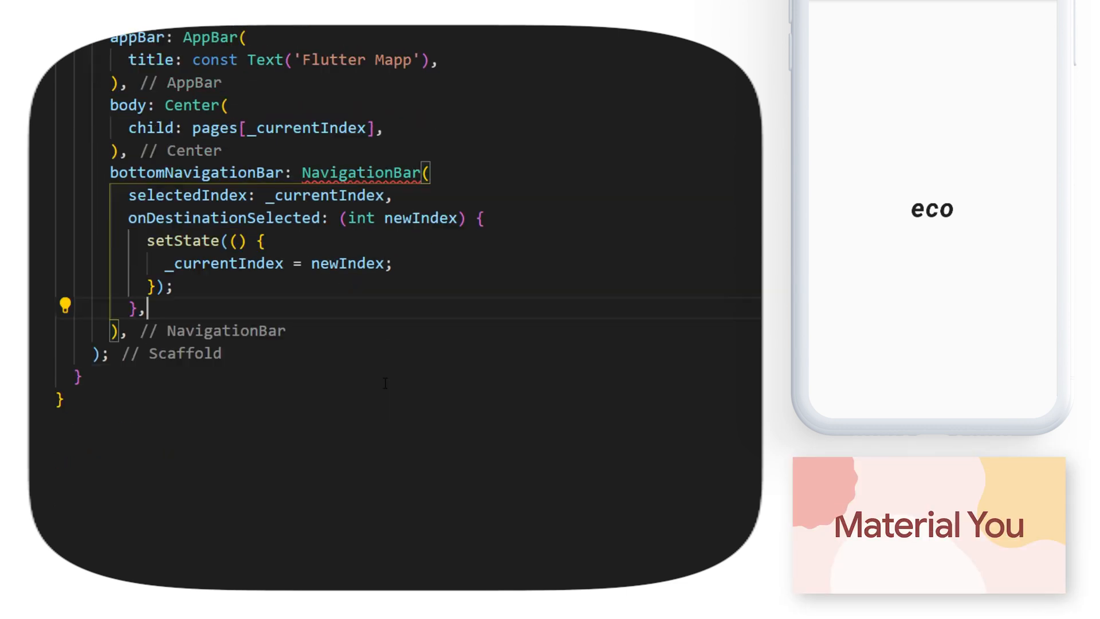
Step: Add a const destinations list with an eco NavigationDestination having eco icons and label 'eco'
type("destinations: const [],")
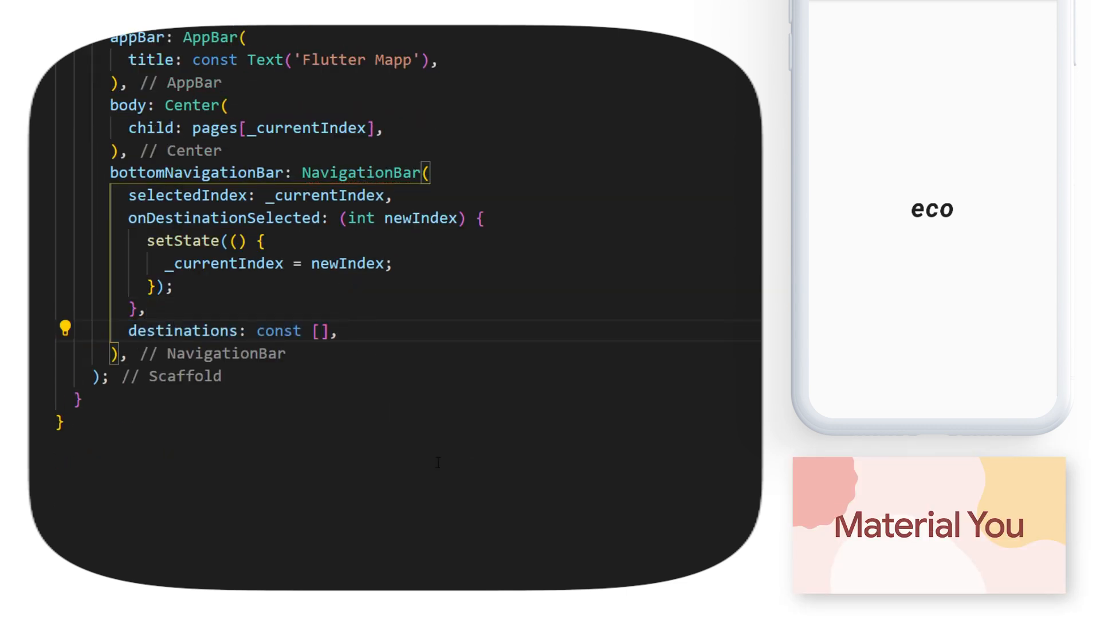
type("NavigationDestination(),")
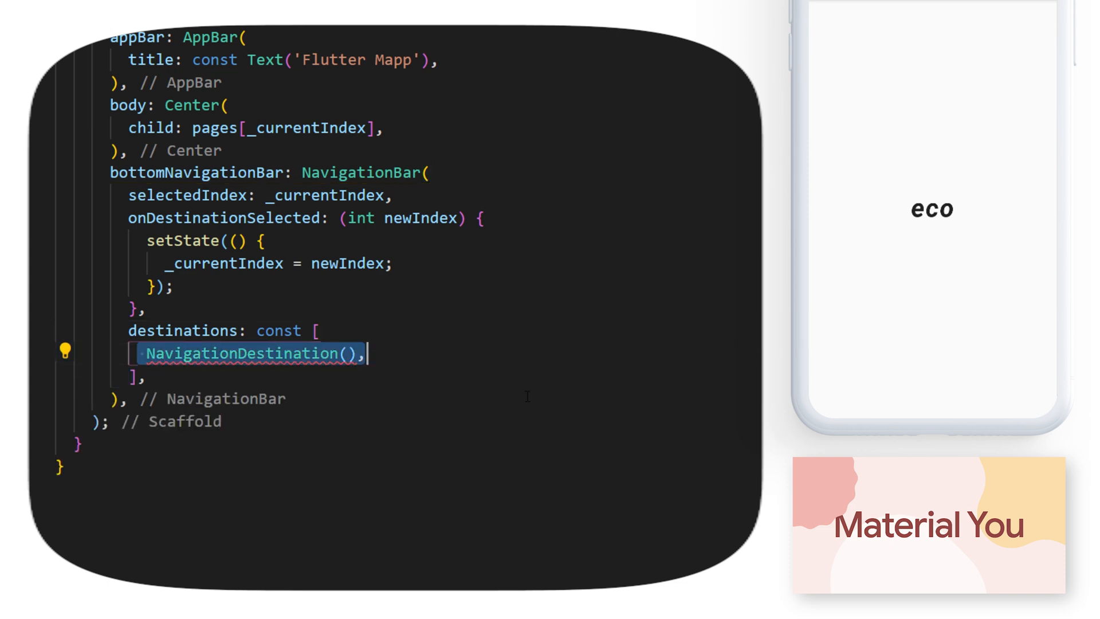
type("selectedIcon: Icon(Icons.eco),")
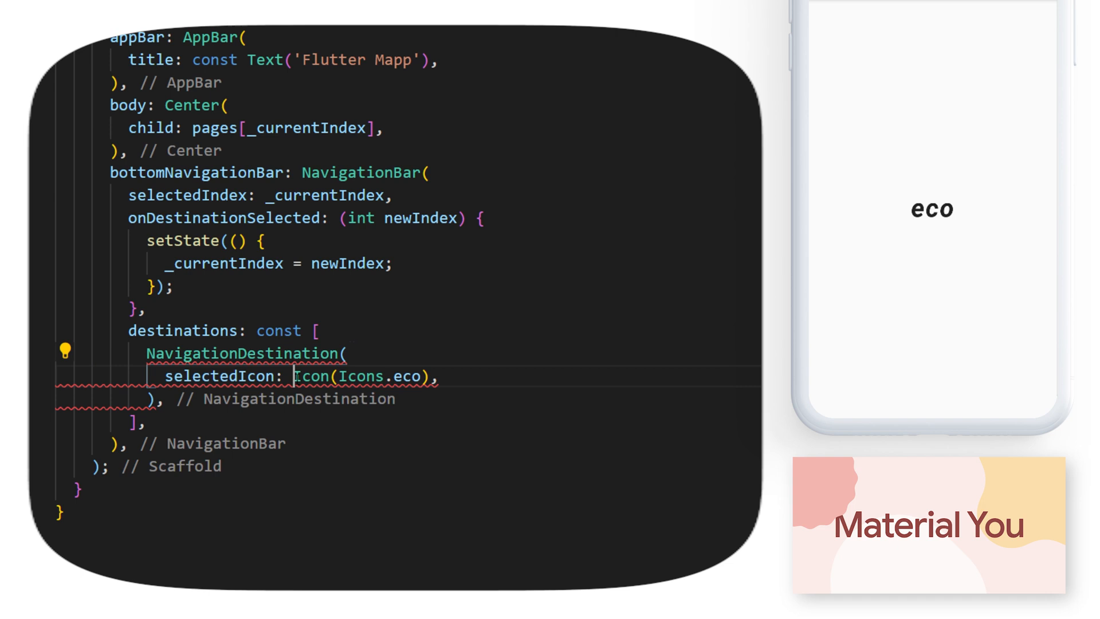
left_click_drag(294, 376, 439, 376)
type("icon: Icon(Icons.eco_outlined),")
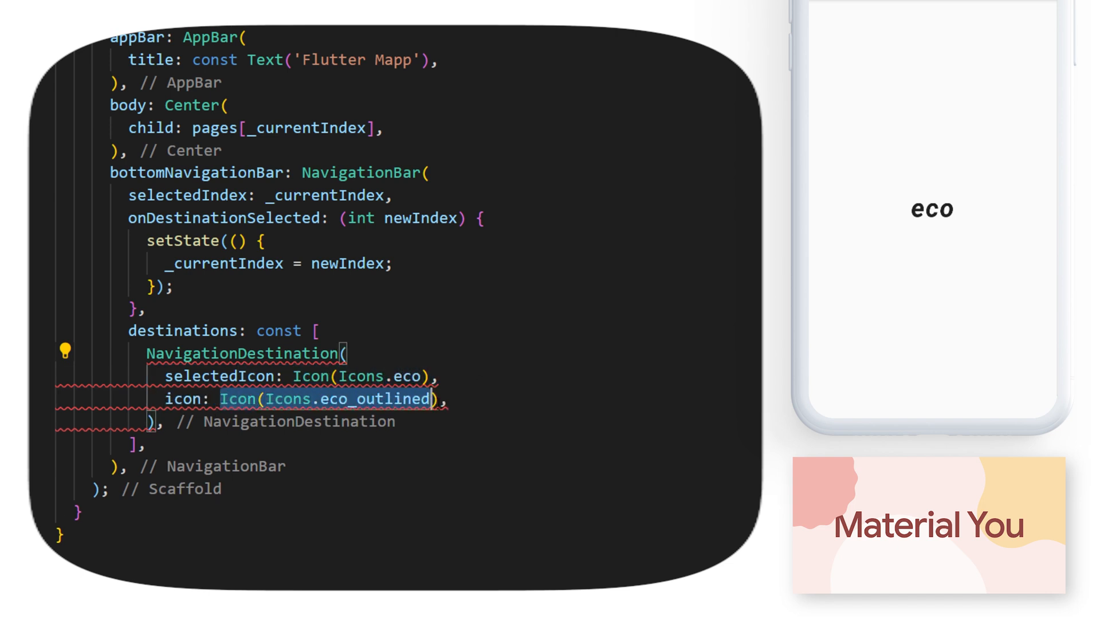
type("label: 'eco',")
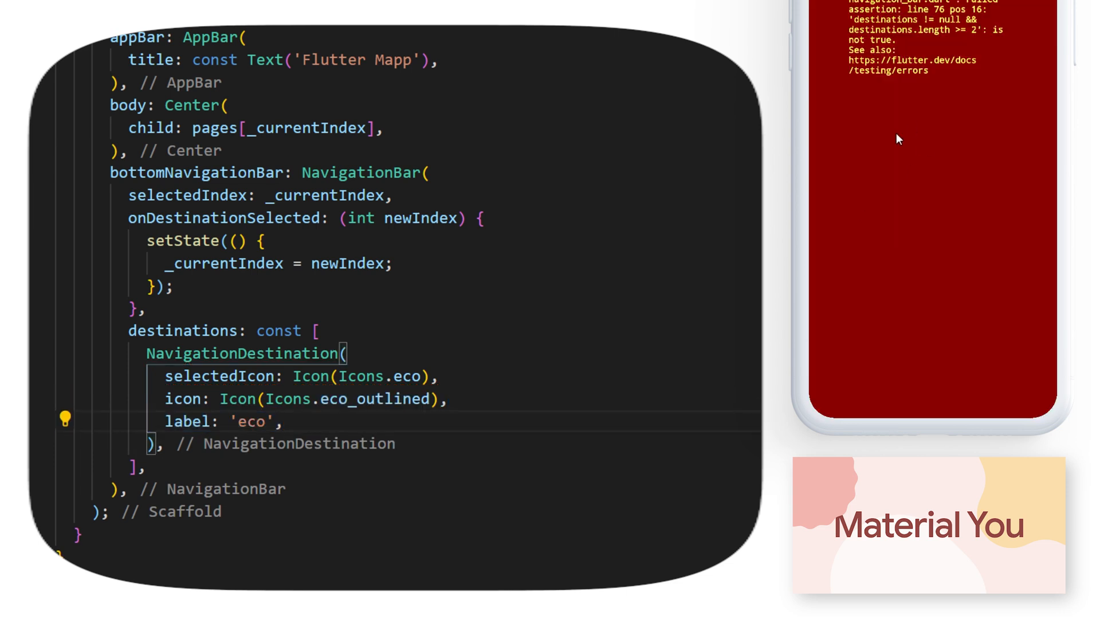
mouse_move(968, 37)
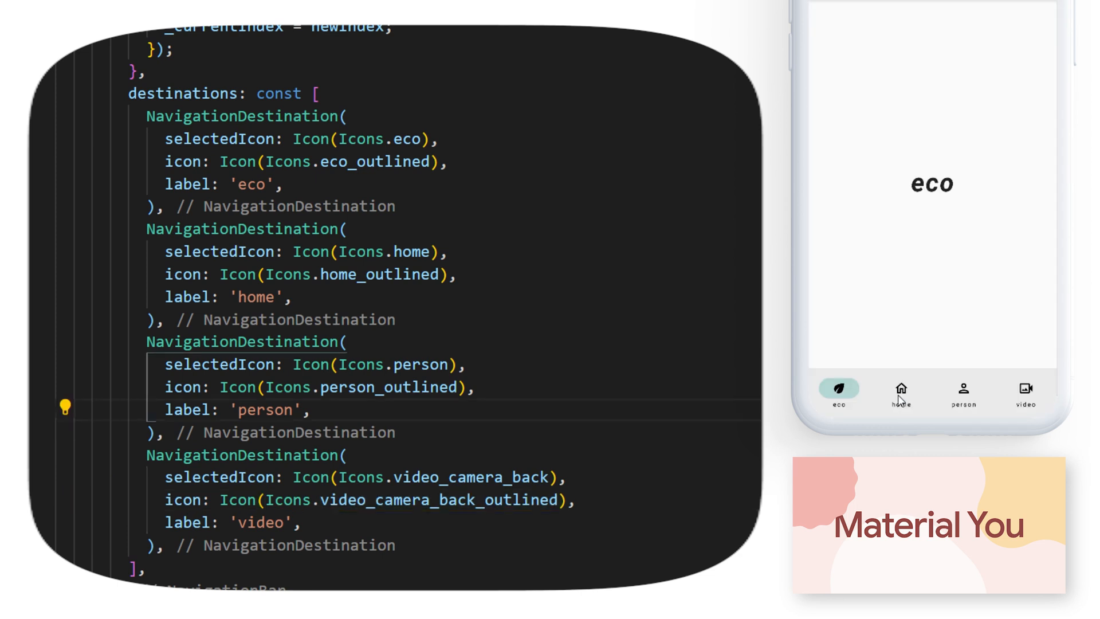
Step: Test the new destinations by switching the emulator app between video and person pages
left_click(1024, 389)
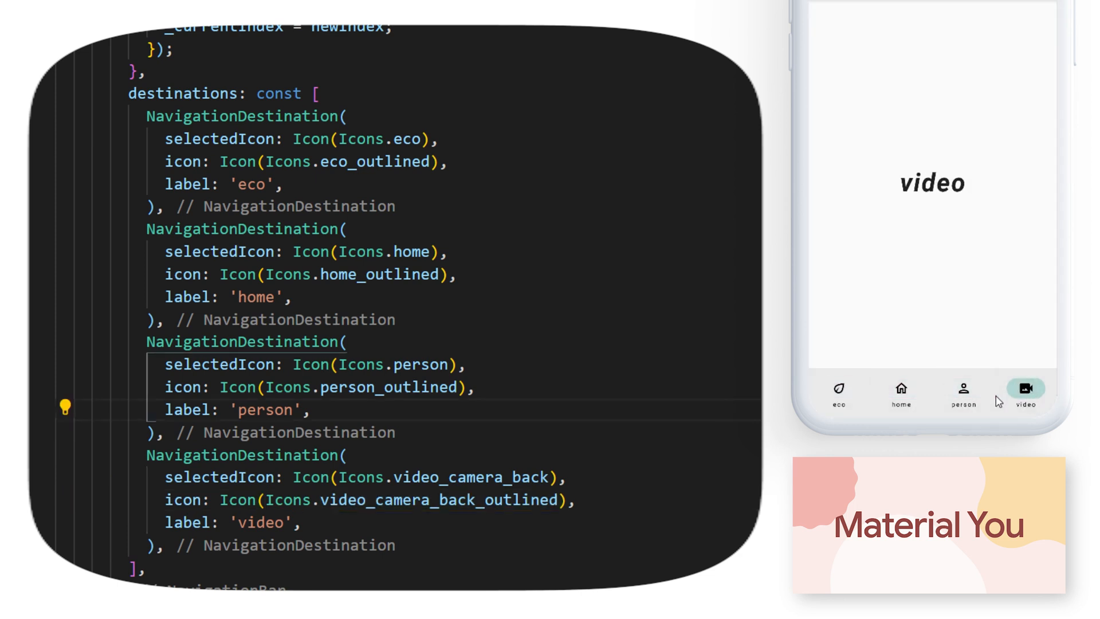
left_click(963, 389)
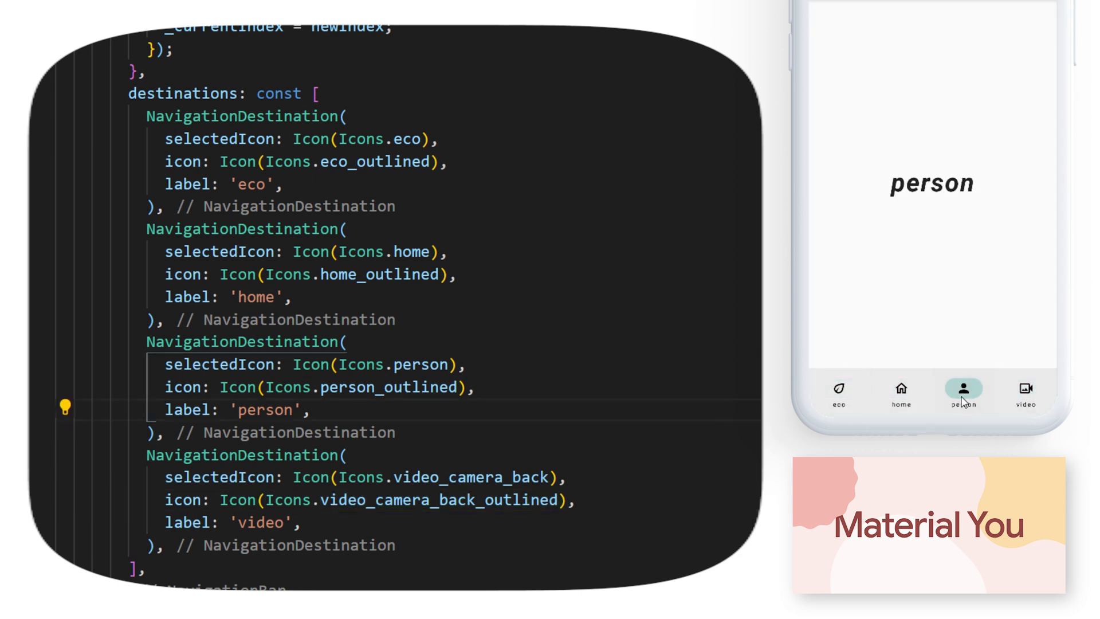
left_click(1026, 390)
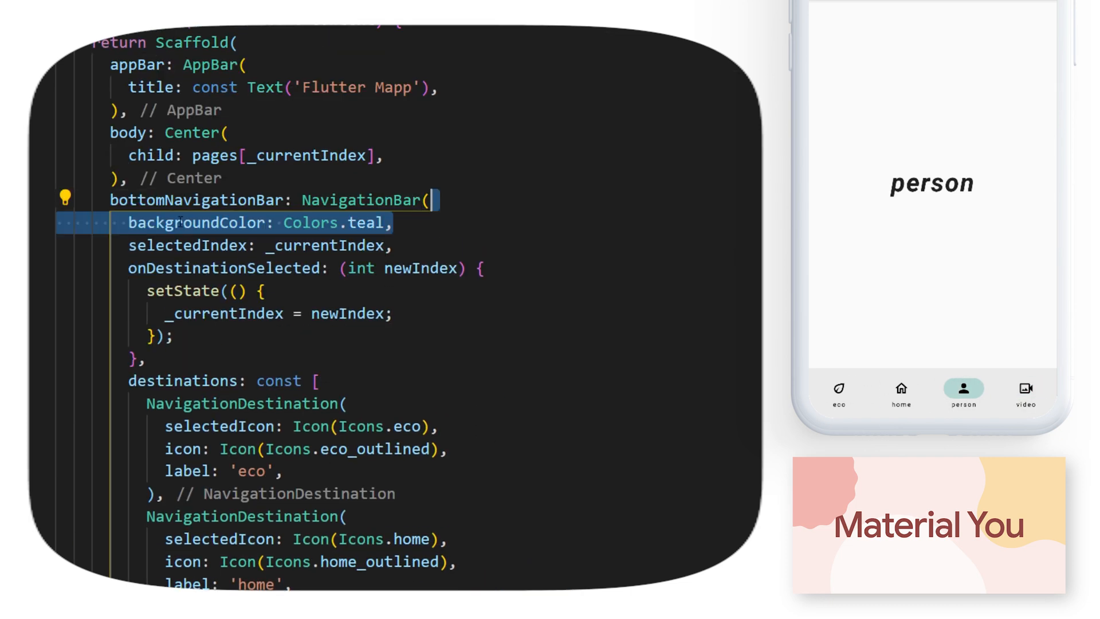
Step: Set animationDuration to one second and labelBehavior onlyShowSelected, then test a destination
type("animationDuration: const Duration(seconds: 1),")
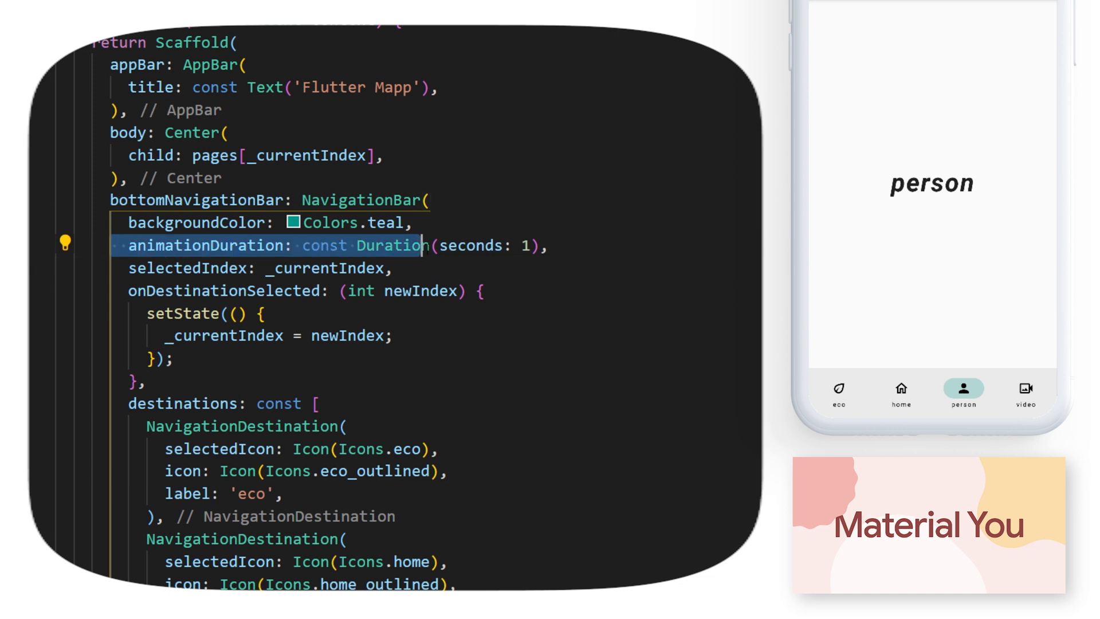
type("labelBehavior: NavigationDestinationLabelBehavior.alwaysHide,")
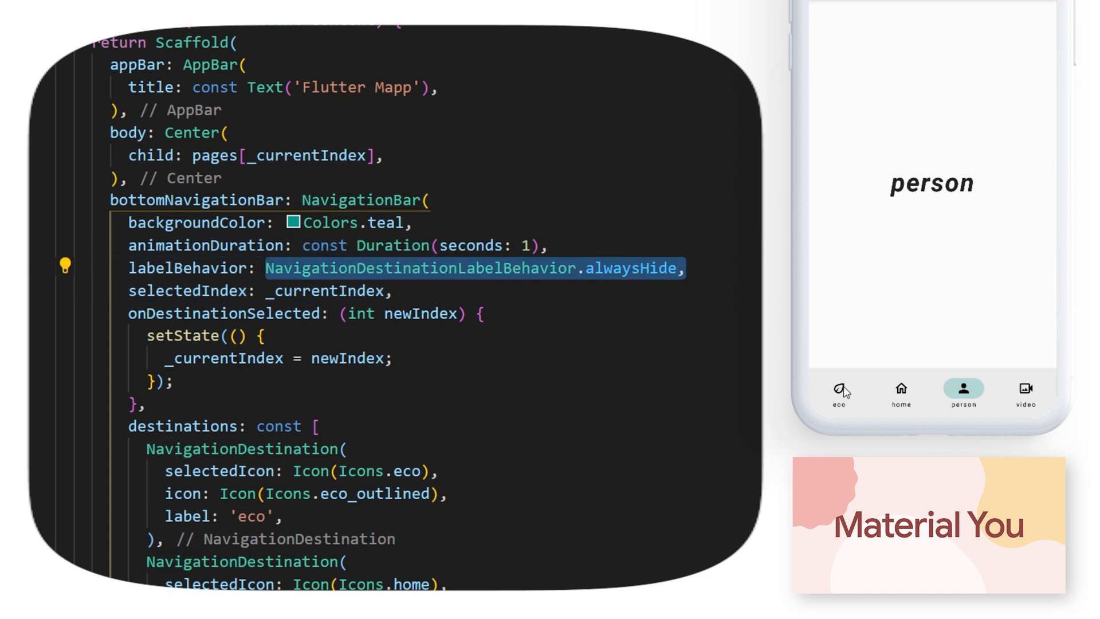
type("onlyShowSelected")
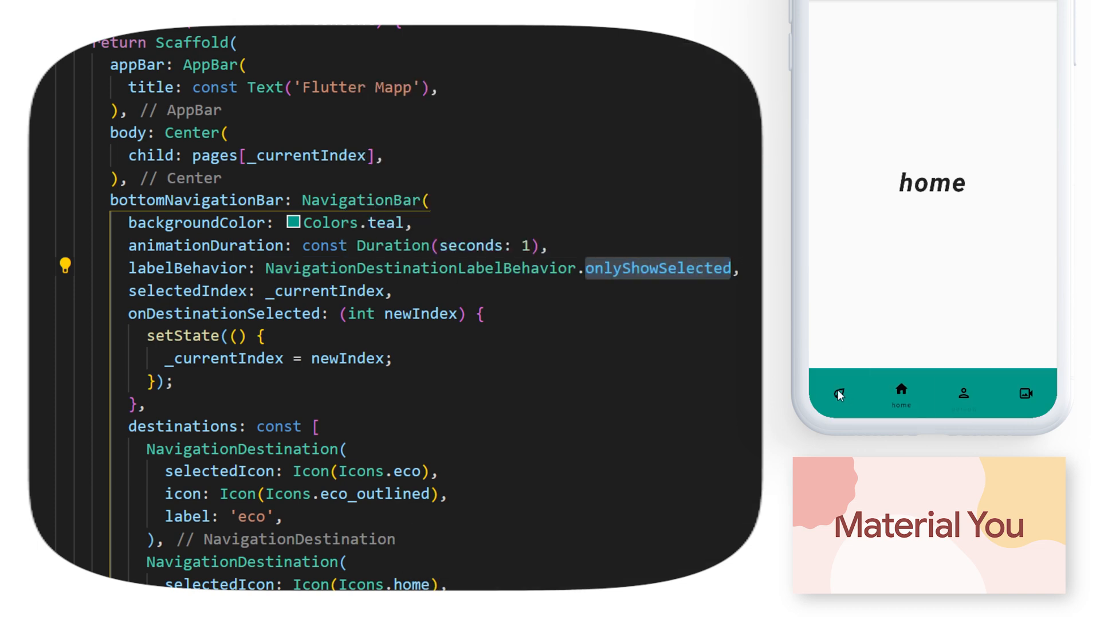
left_click(962, 392)
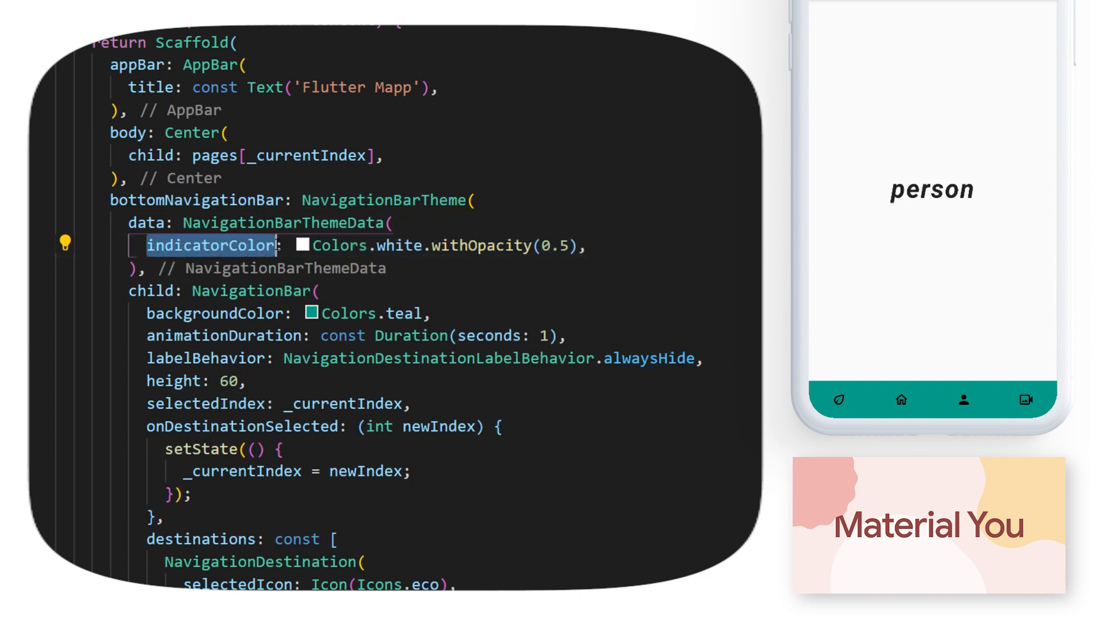
Step: Check the restyled navigation bar in the emulator by switching to the home page
left_click(901, 399)
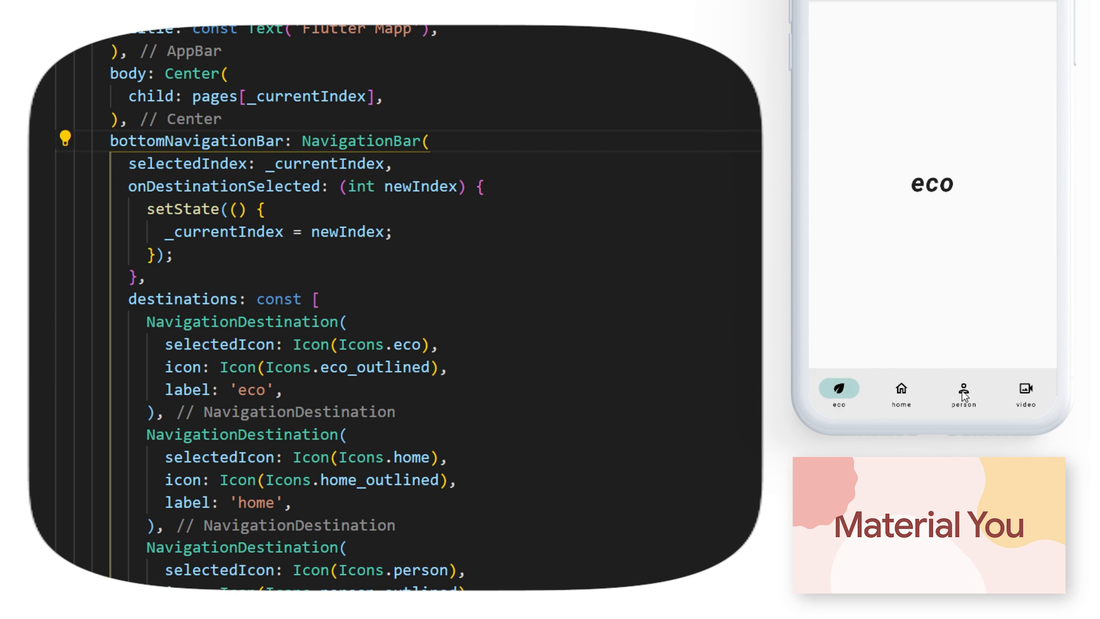
left_click(900, 388)
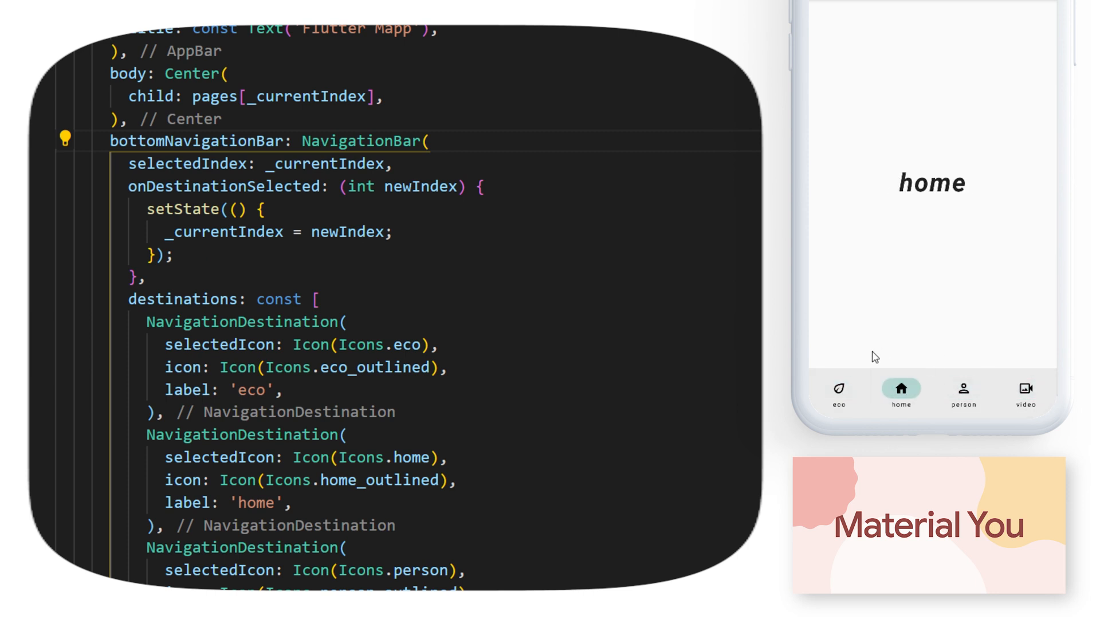